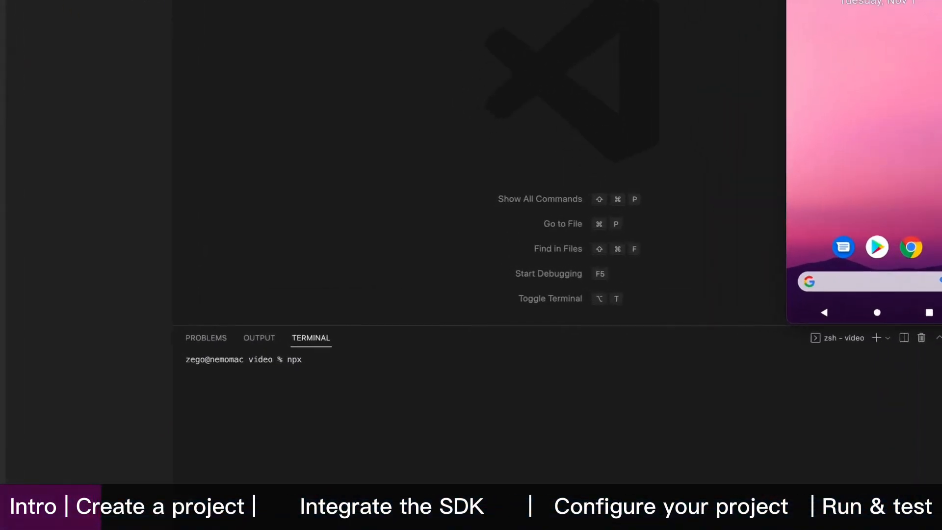
Step: Initialize the call_rn React Native project with npx react-native init and accept installing CocoaPods
text(re)
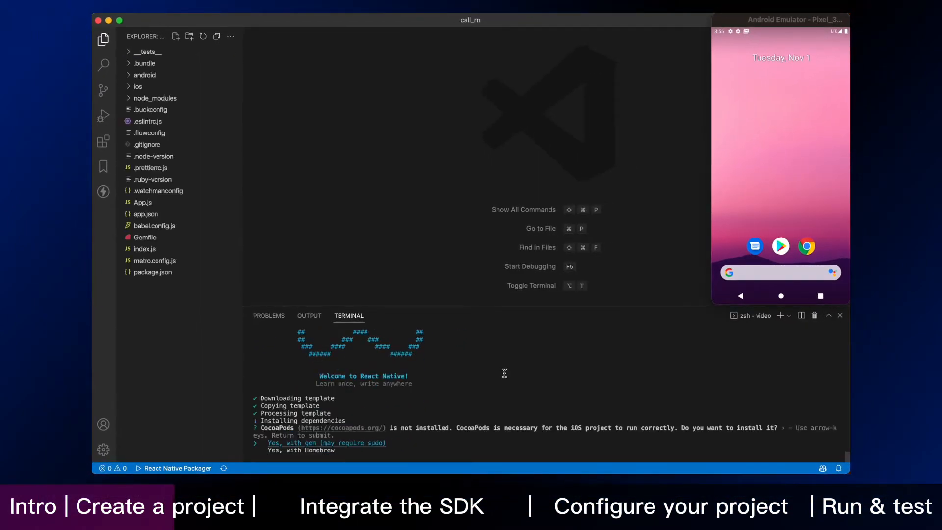
key(enter)
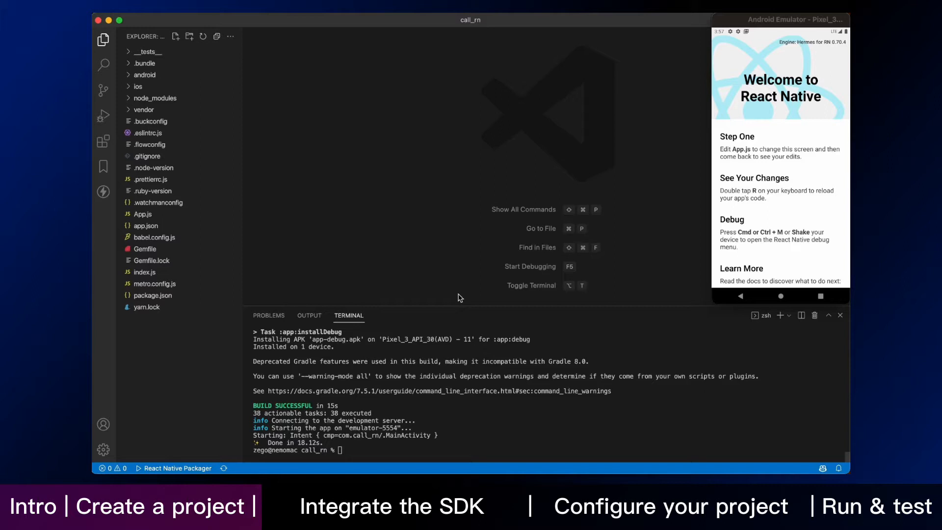
click(153, 295)
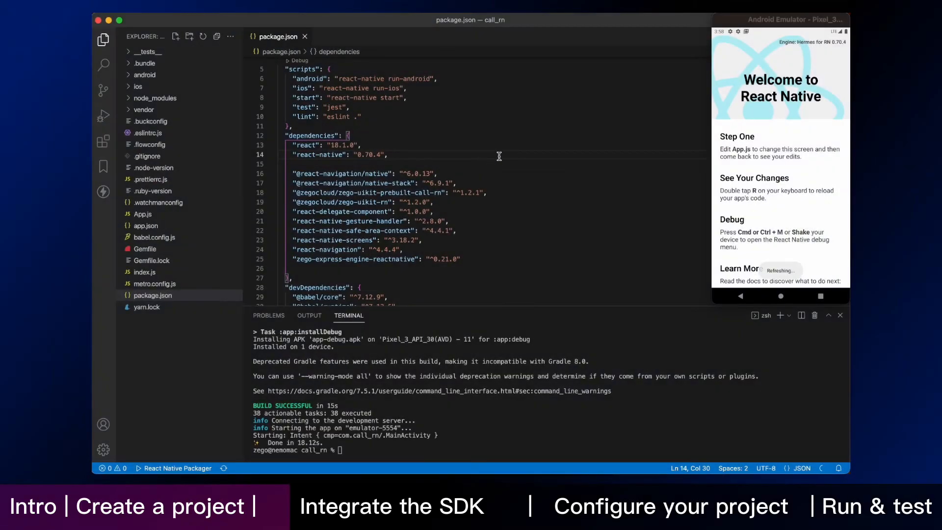
text(yarn install)
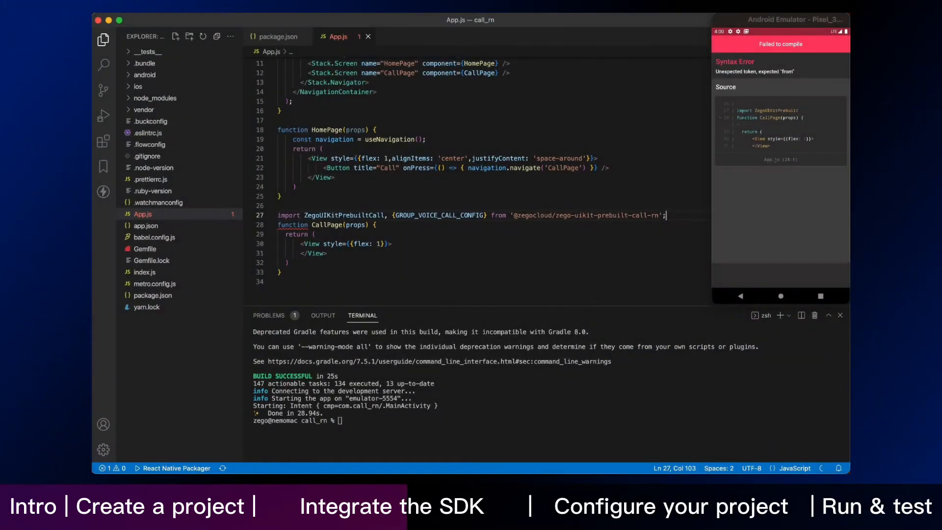
Step: Write App.js with a HomePage/CallPage Stack.Navigator, a Call button, and ZegoUIKitPrebuiltCall with GROUP_VOICE_CALL_CONFIG
text(<ZegoUIKitPrebuiltCall)
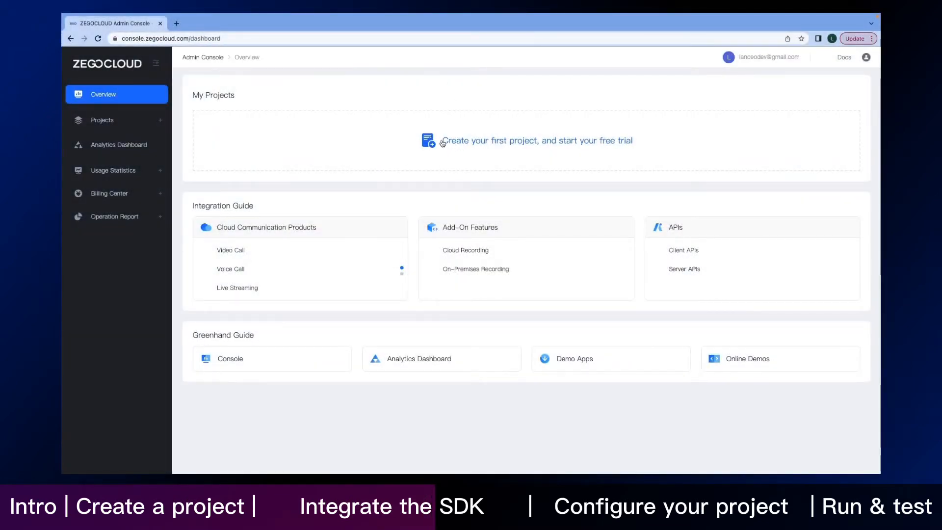
Step: Create the ZEGOCLOUD_DEMO project and open its details showing AppID and AppSign
click(536, 140)
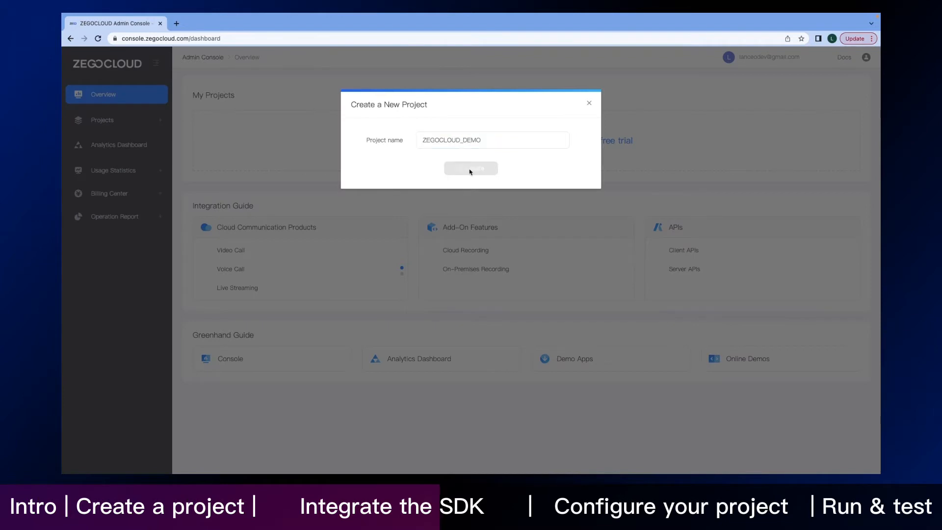
click(471, 168)
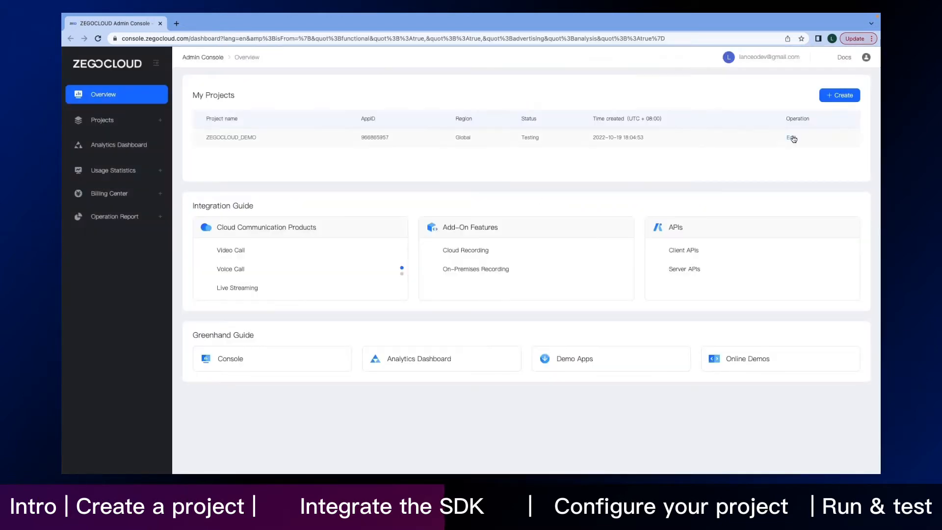
click(791, 137)
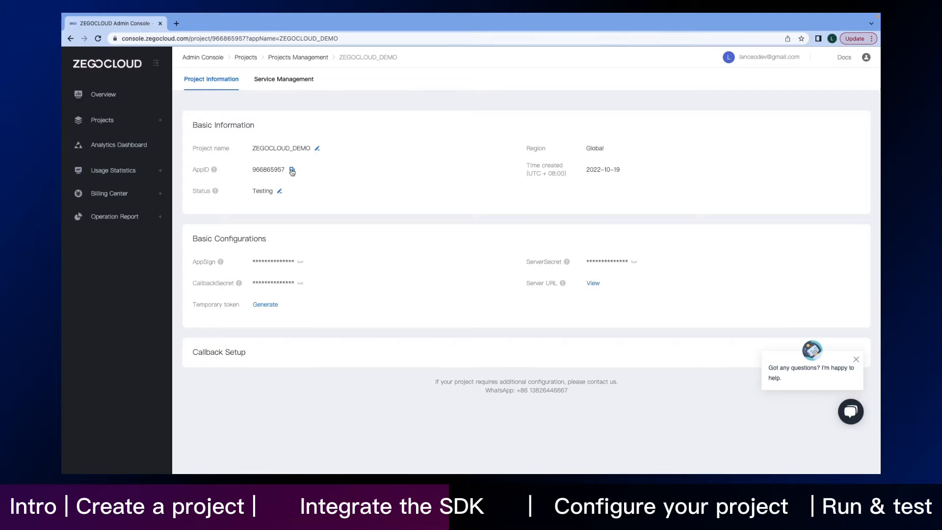
mouse_move(299, 264)
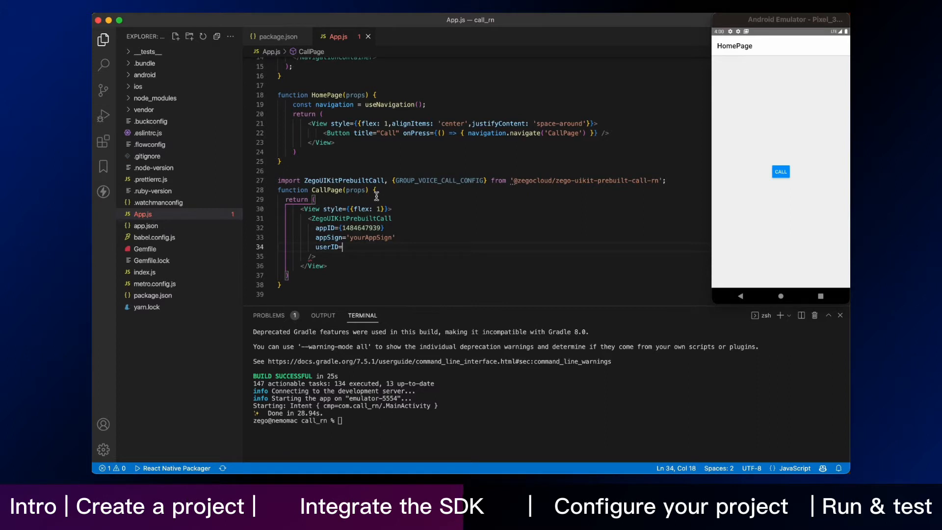
Step: Give ZegoUIKitPrebuiltCall a random userID, a callID prop, and onHangUp navigating to HomePage
text(randomUserID = Math.floor(Math.random() * 1000000000);)
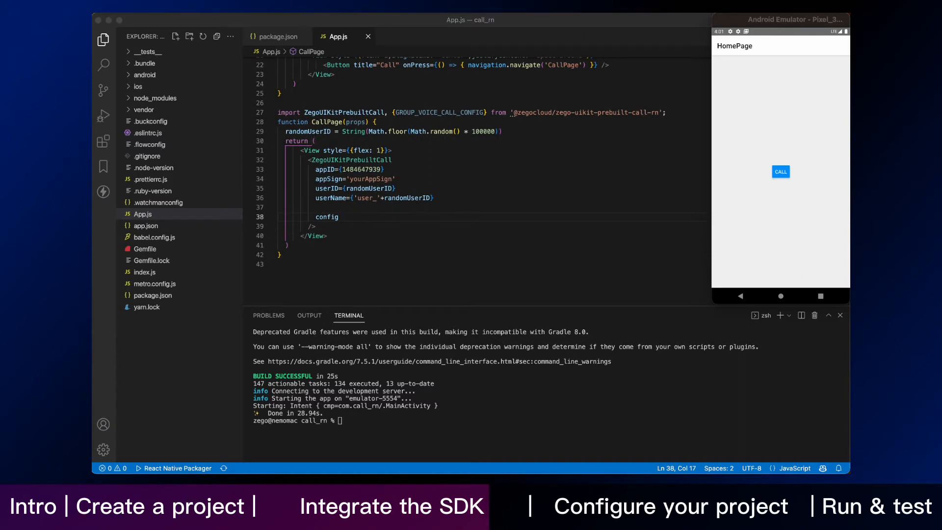
click(433, 198)
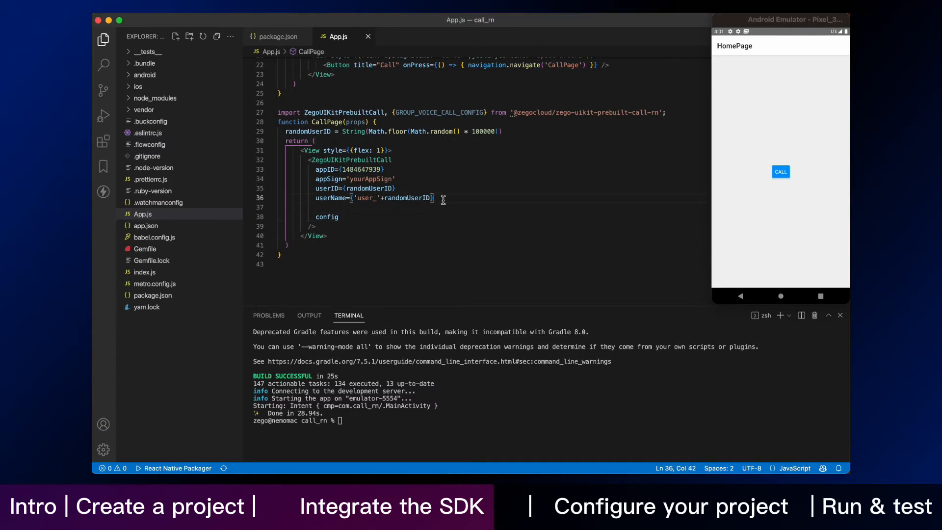
text(callID='callID')
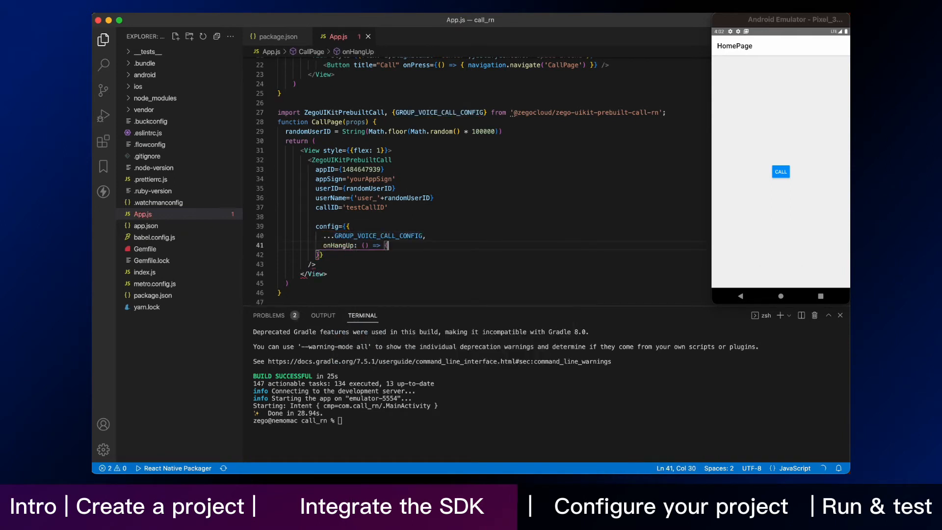
text(props.navigation.navigate('HomePage')},)
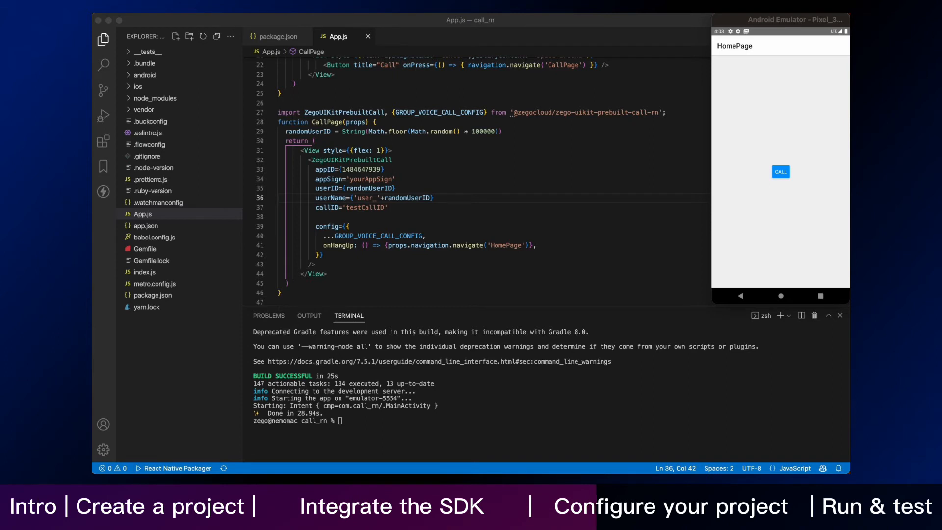
Step: Add Wi-Fi, audio, camera, Bluetooth, storage, phone state and wake lock permissions to AndroidManifest.xml
click(144, 75)
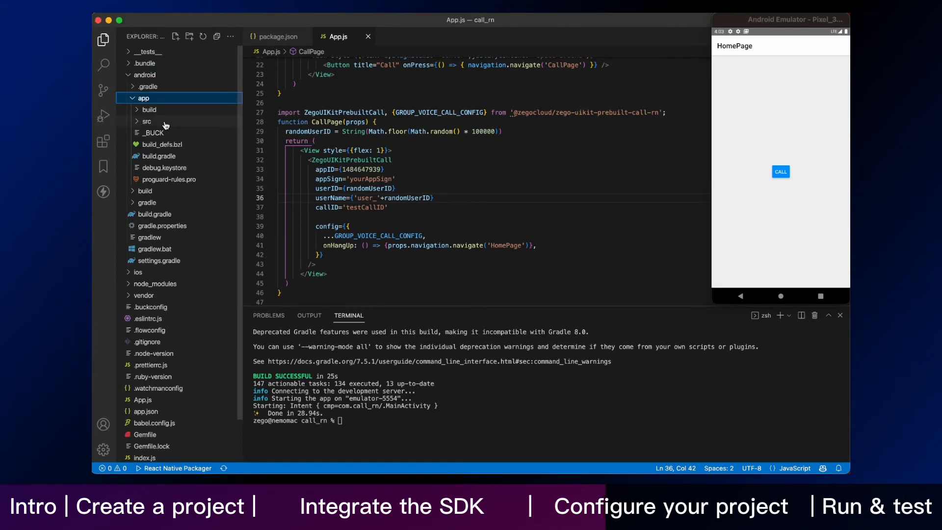
click(147, 121)
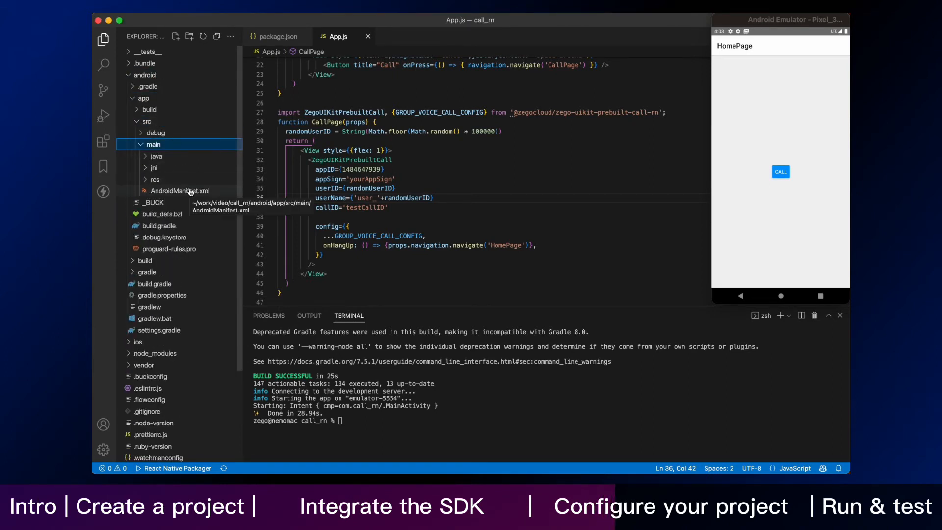
click(181, 191)
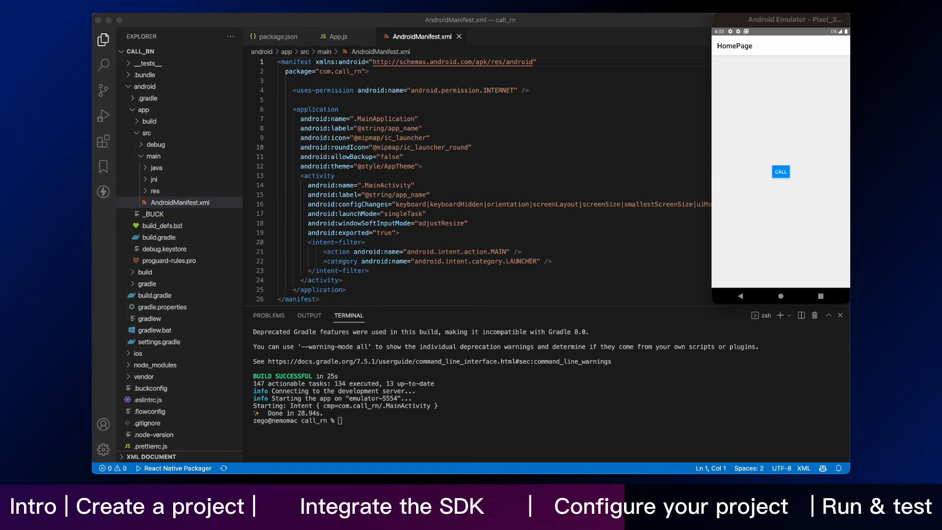
text(<uses-permission android:name="android.permission.ACCESS_WIFI_STATE" />)
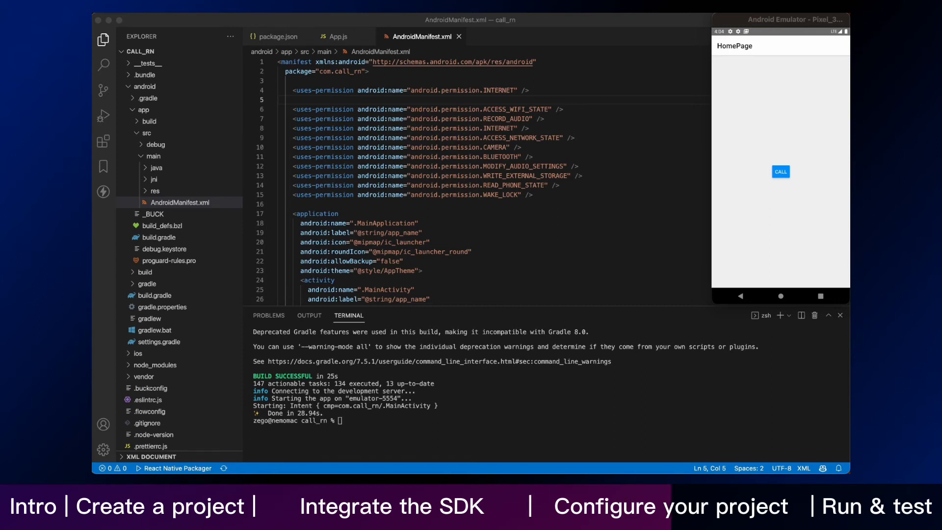
click(143, 110)
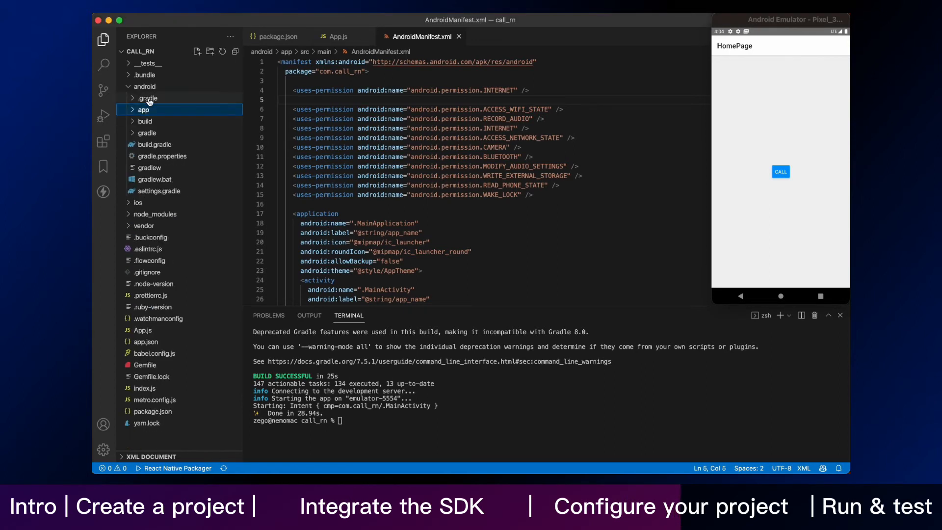
Step: Add the rule -keep class **.zego.** { *; } to proguard-rules.pro
click(169, 179)
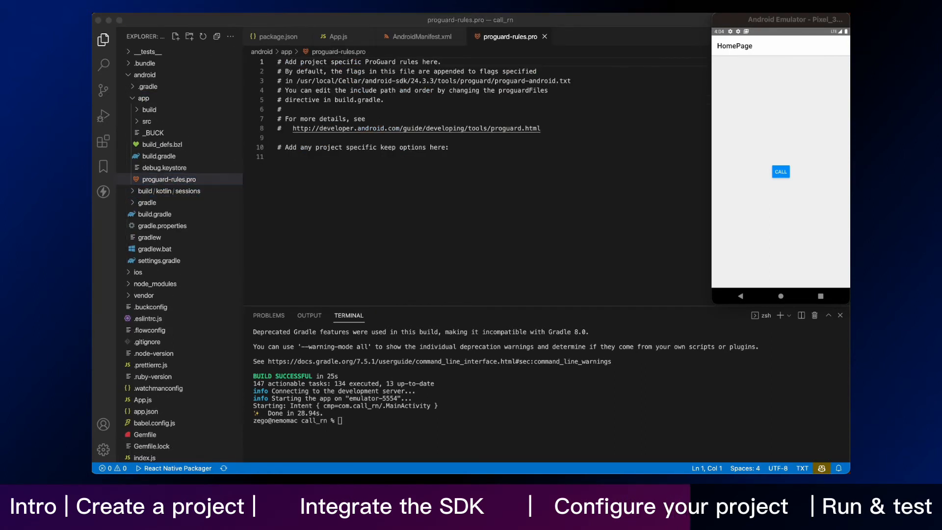
text(-keep class **.zego.**  { *; })
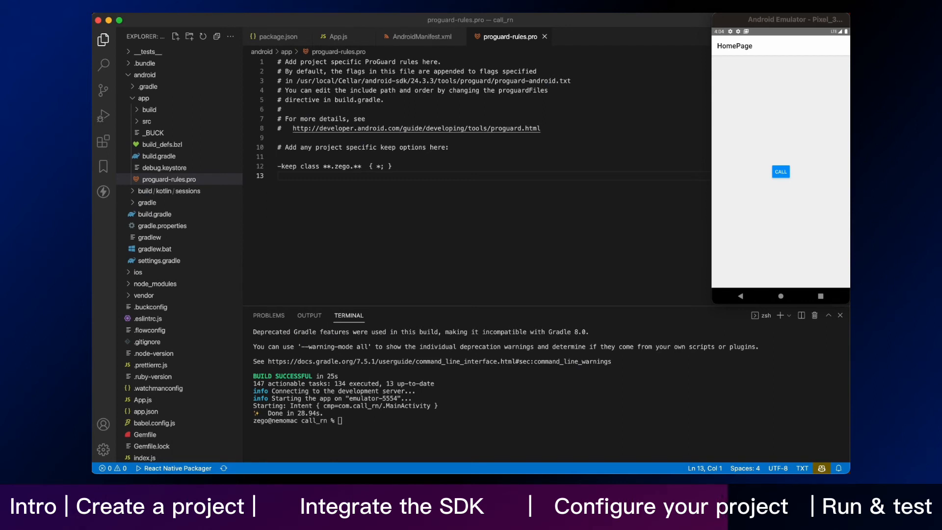
click(137, 86)
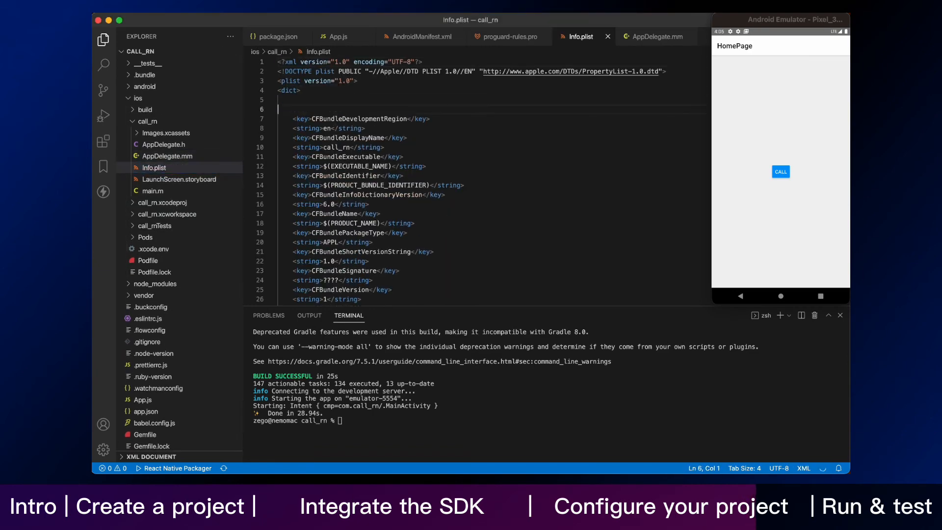
Step: Insert the NSCameraUsageDescription key and its description string into ios/call_rn/Info.plist
text(<key>NSCameraUsageDescription</key>)
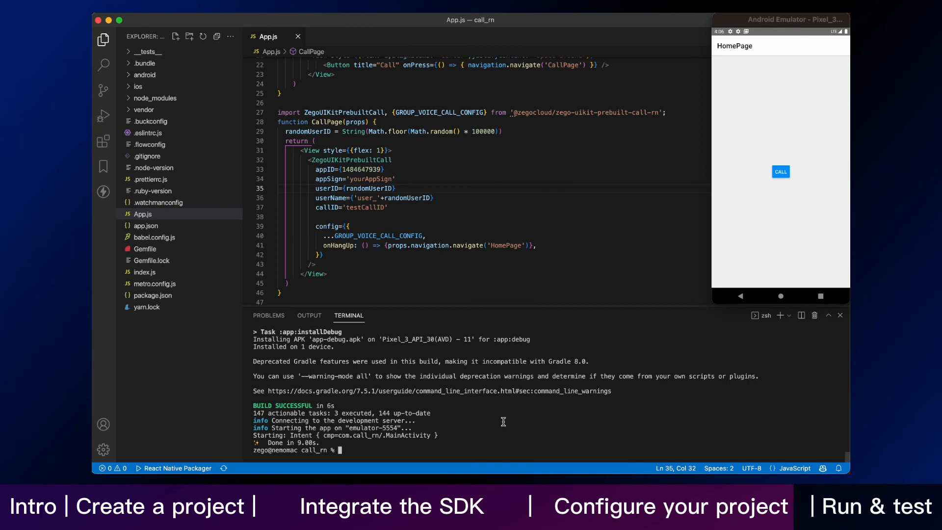
Step: Run yarn android, start a call from HomePage, and allow camera and recording while using the app
text(yarn android)
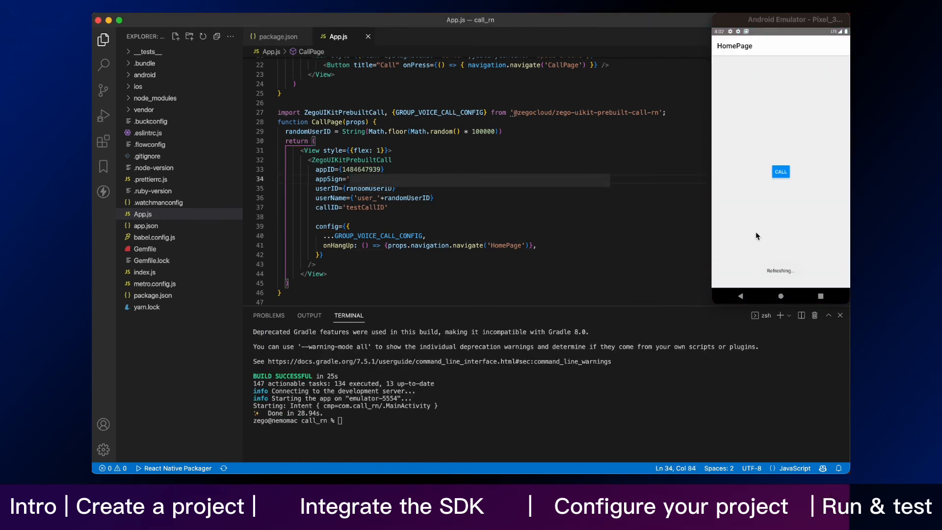
click(780, 171)
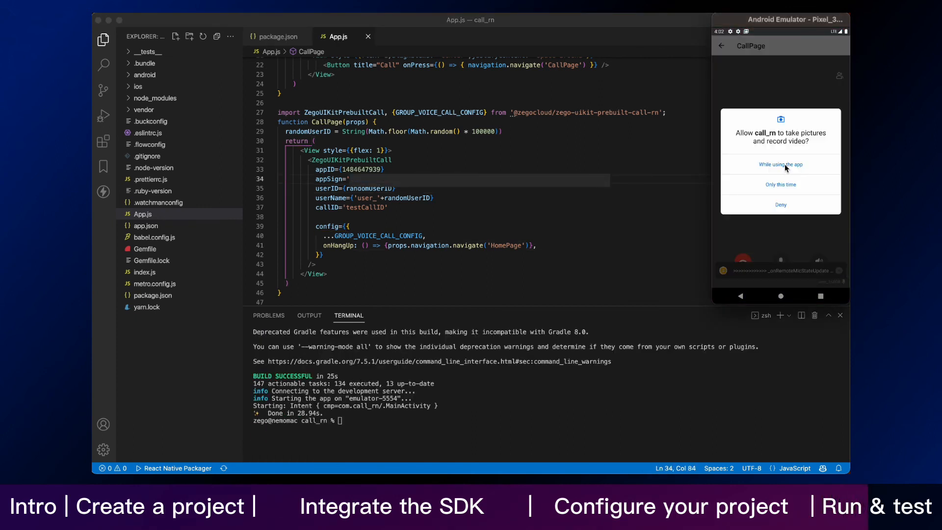
click(779, 163)
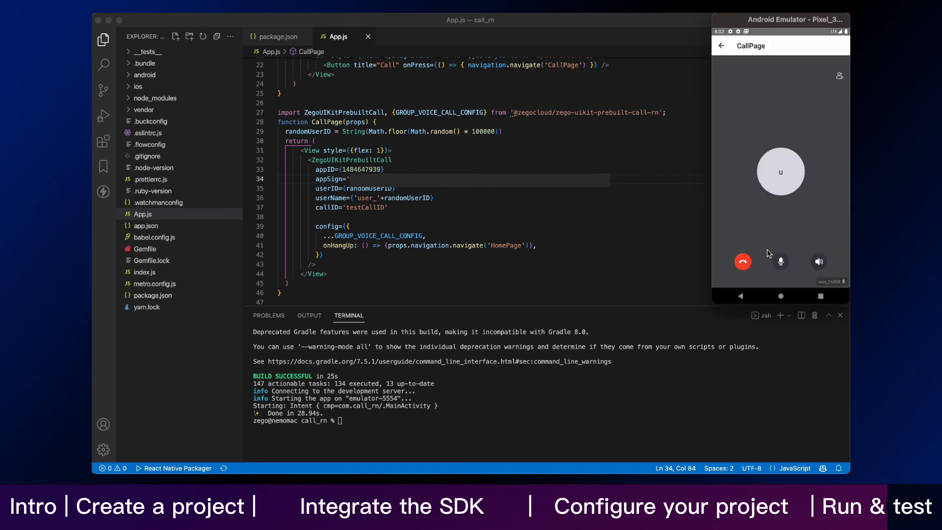